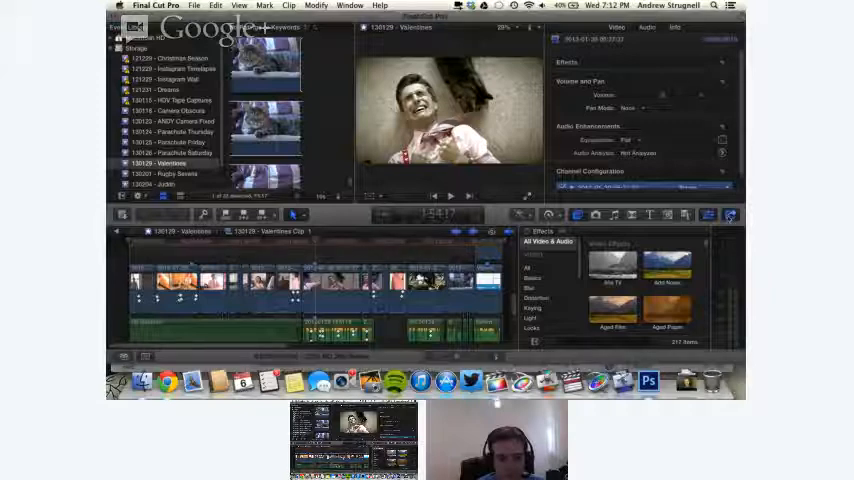
Step: Export the current Valentines clip frame as a TIFF named 'Frame Grab' to the Desktop
left_click(728, 215)
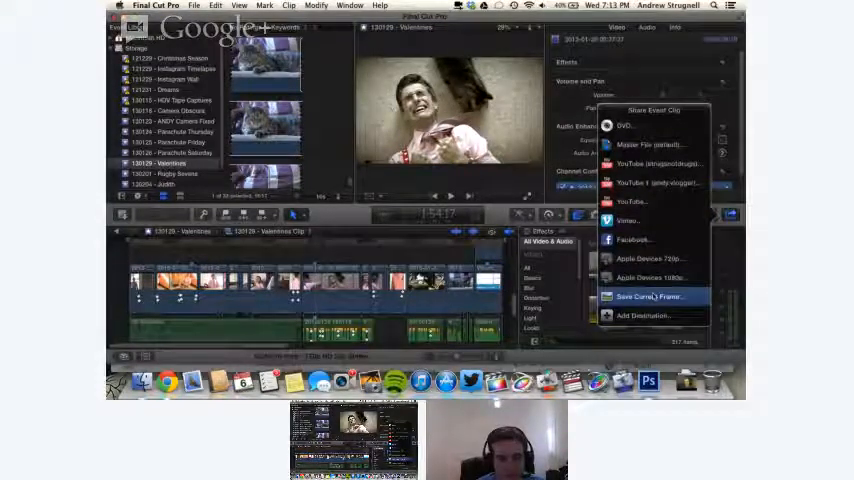
left_click(648, 296)
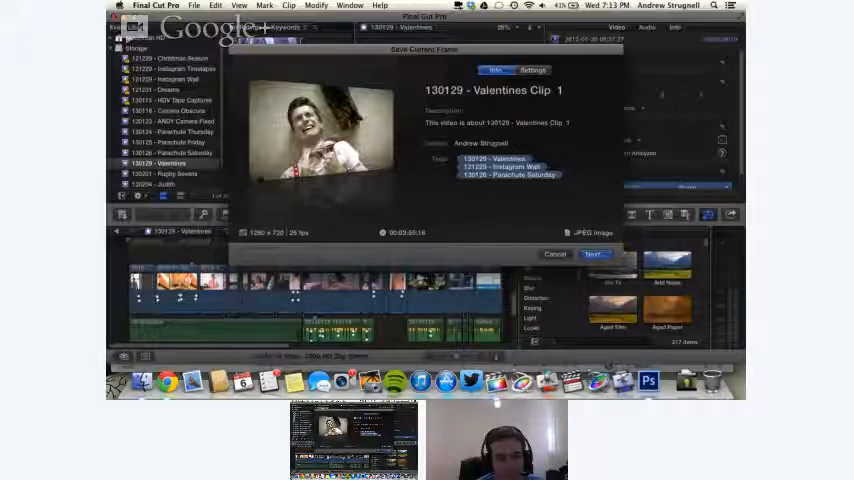
left_click(530, 69)
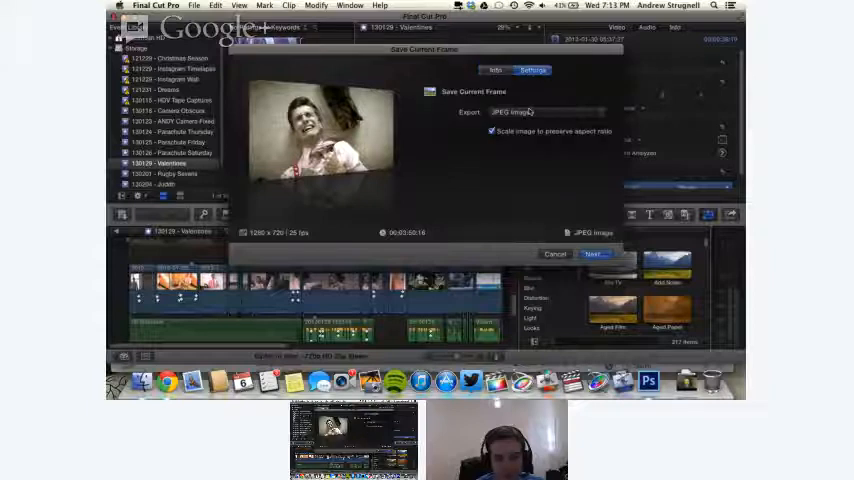
left_click(545, 112)
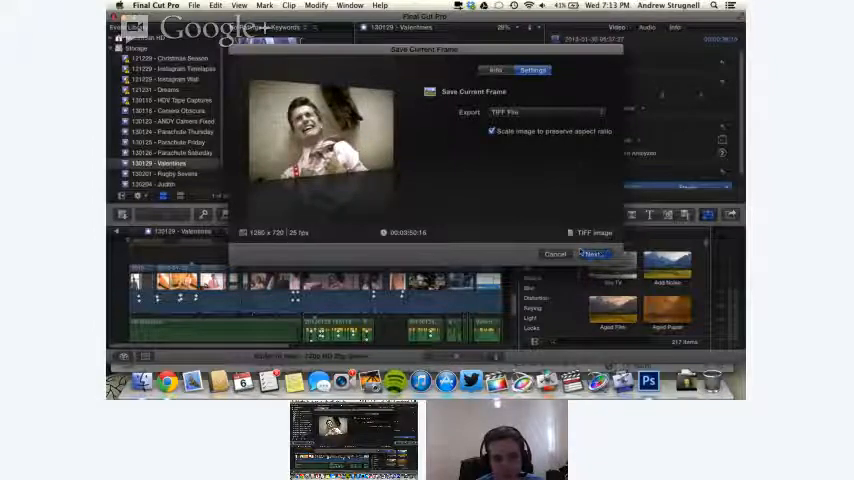
left_click(593, 253)
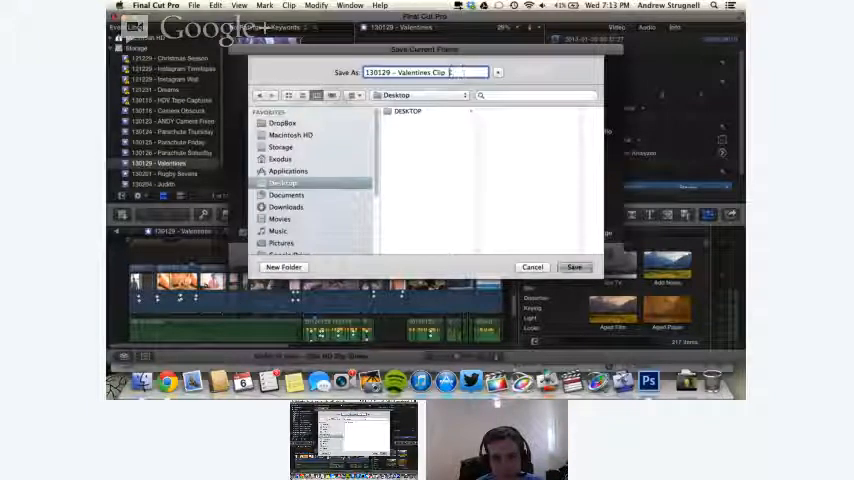
type("frame")
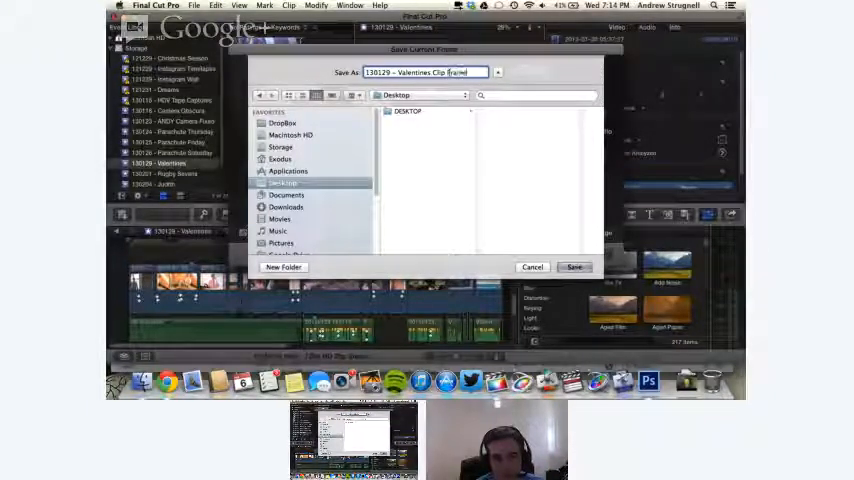
type("Grab")
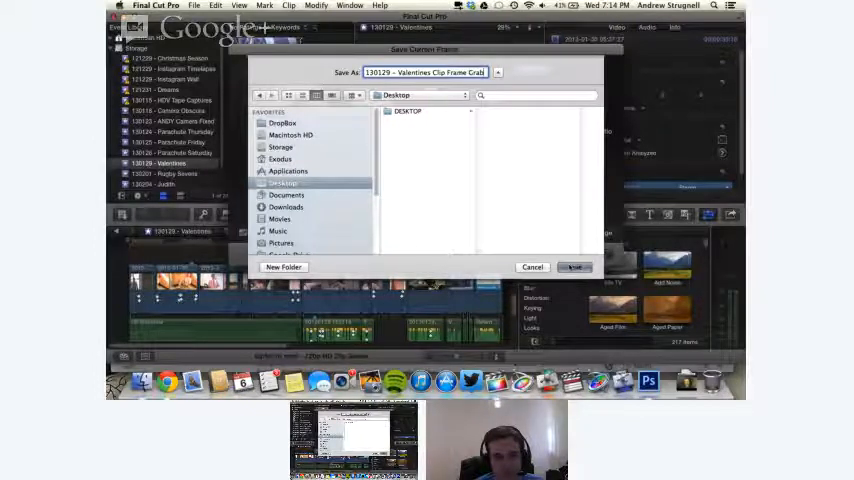
left_click(574, 267)
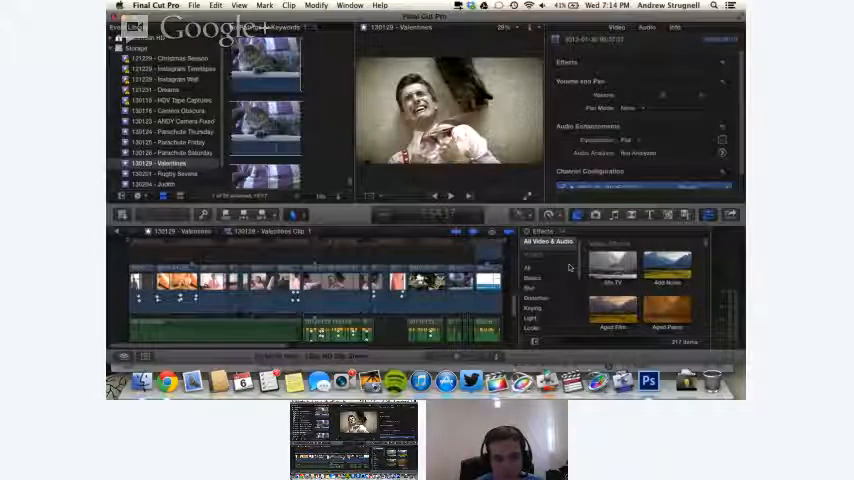
Step: In Chrome, go to Adobe's Downloads page and search for 'cs2 download'
left_click(655, 381)
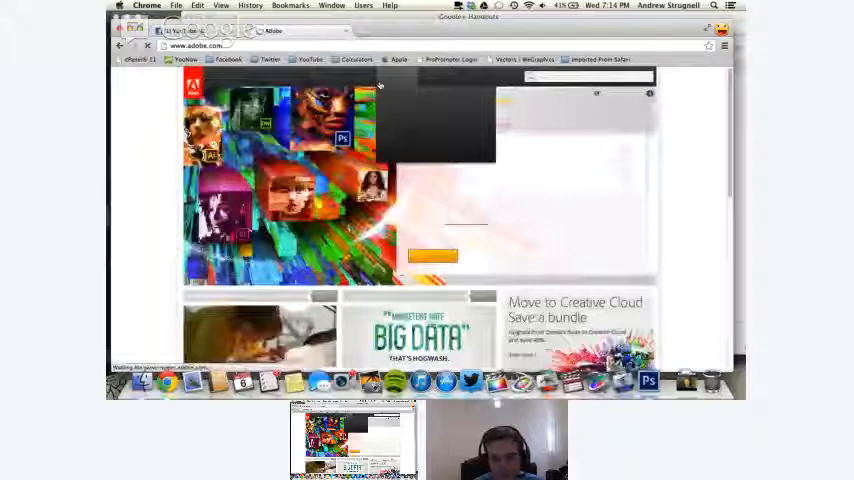
left_click(390, 77)
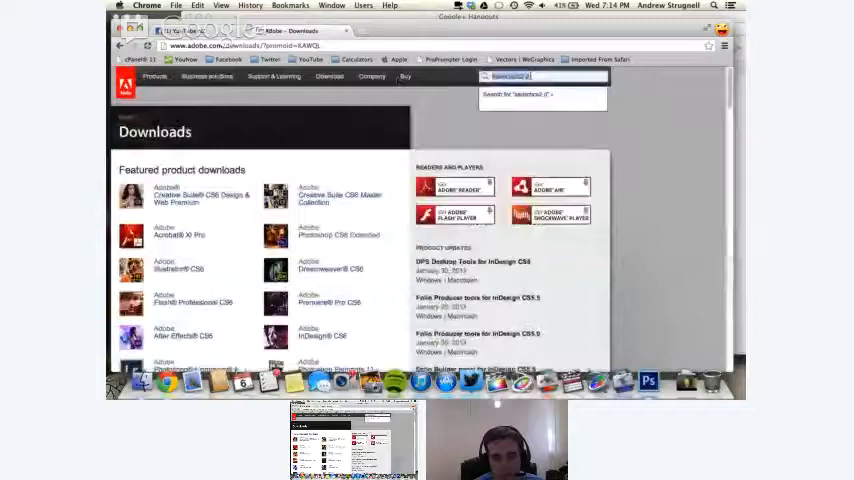
type("cs2 download")
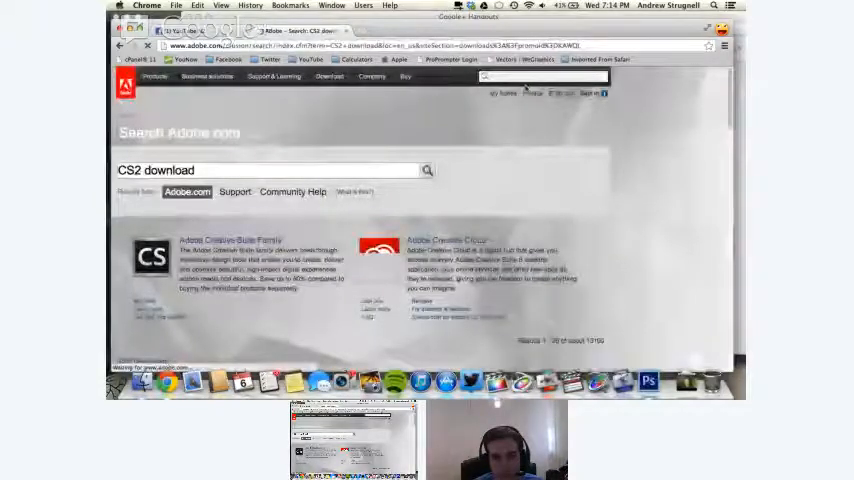
Step: Scroll the CS2 Downloads list to the Photoshop CS2 rows, then close that tab
scroll("down", 3)
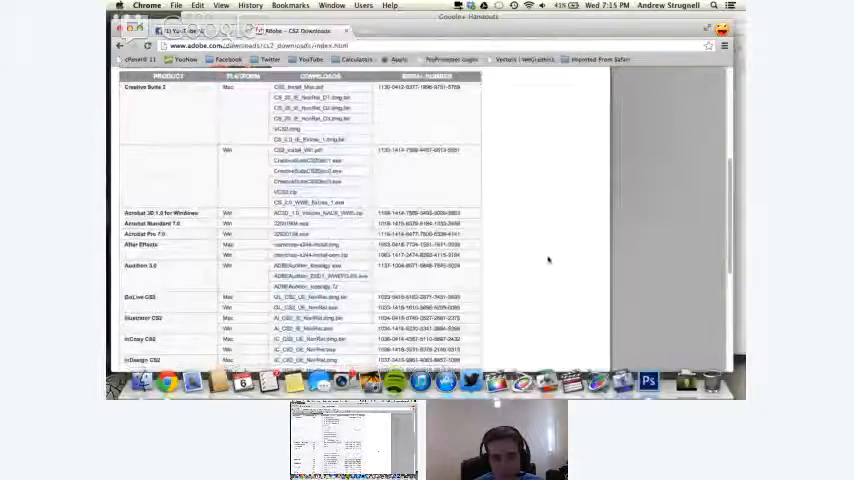
scroll("down", 3)
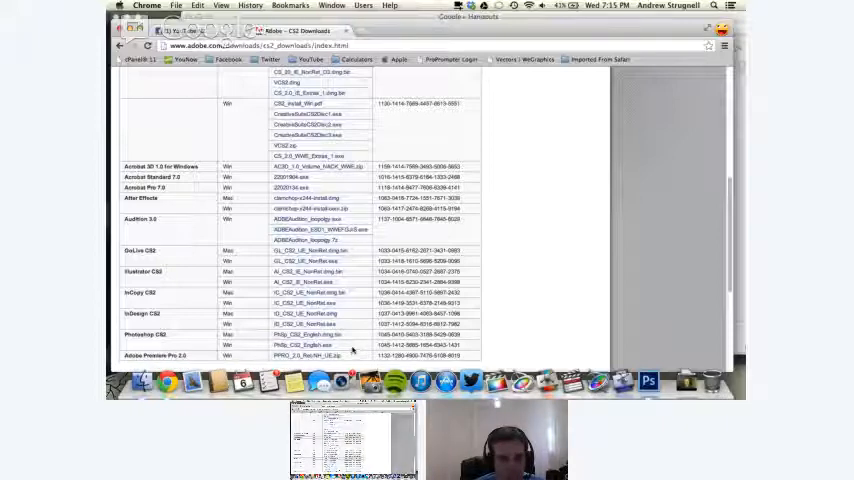
mouse_move(238, 338)
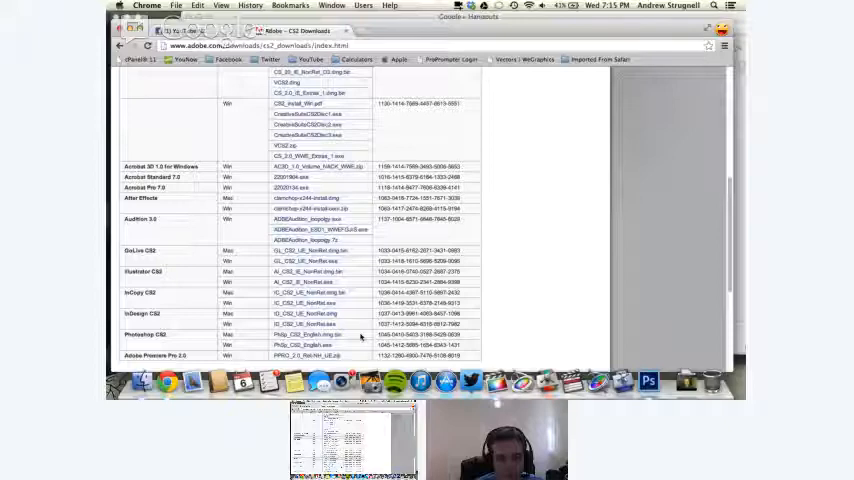
mouse_move(140, 127)
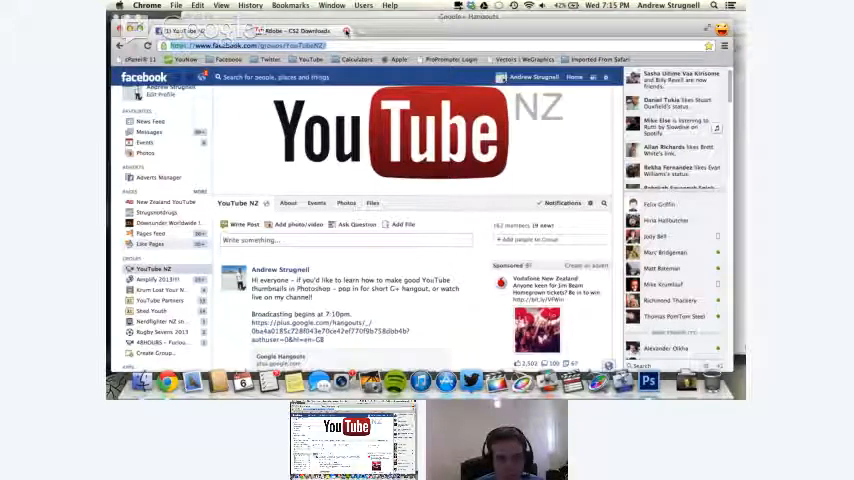
left_click(183, 7)
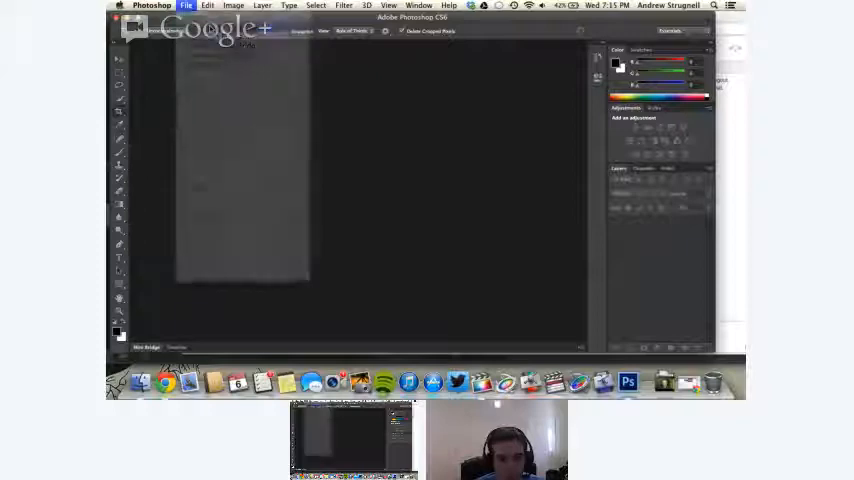
Step: Open 'Valentines Clip Frame Grab.tiff' from the Desktop in Photoshop
left_click(186, 5)
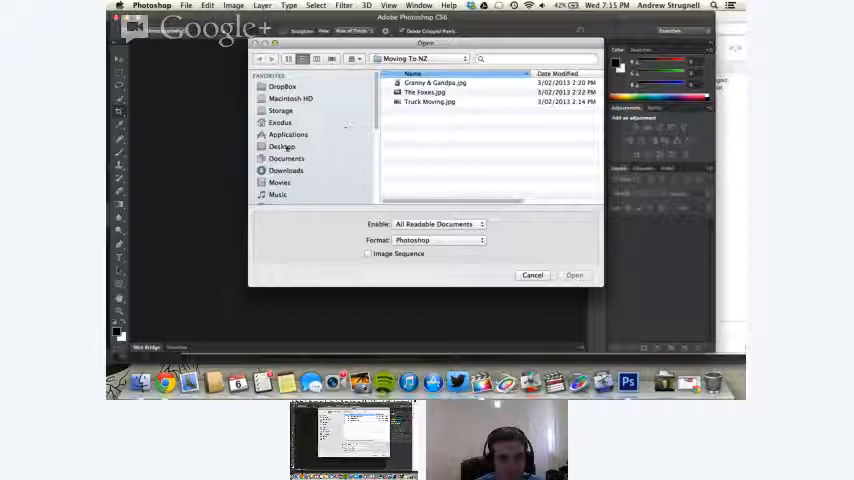
left_click(282, 146)
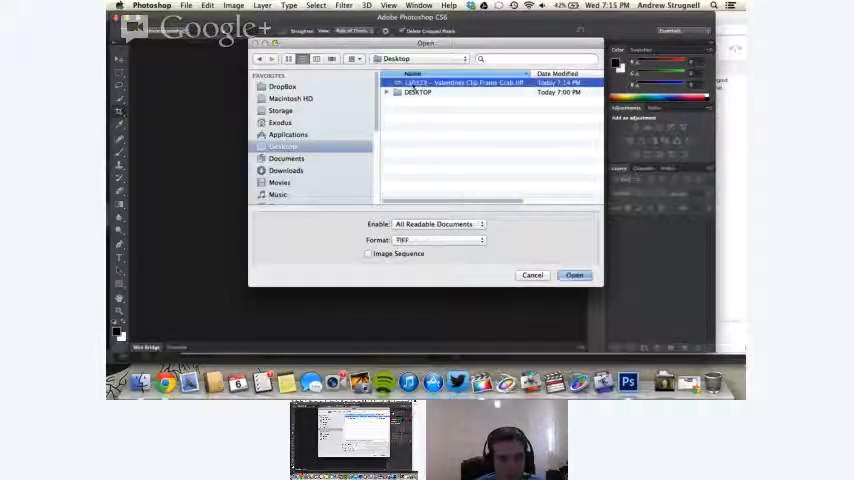
left_click(575, 275)
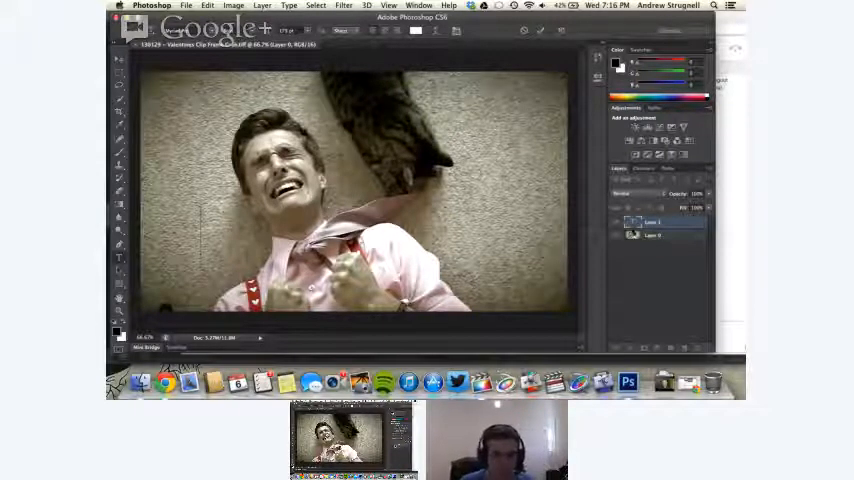
Step: Type the 'DEAR CHUCKY' title in large bold type on the frame grab
type("DEAR CHUCKY")
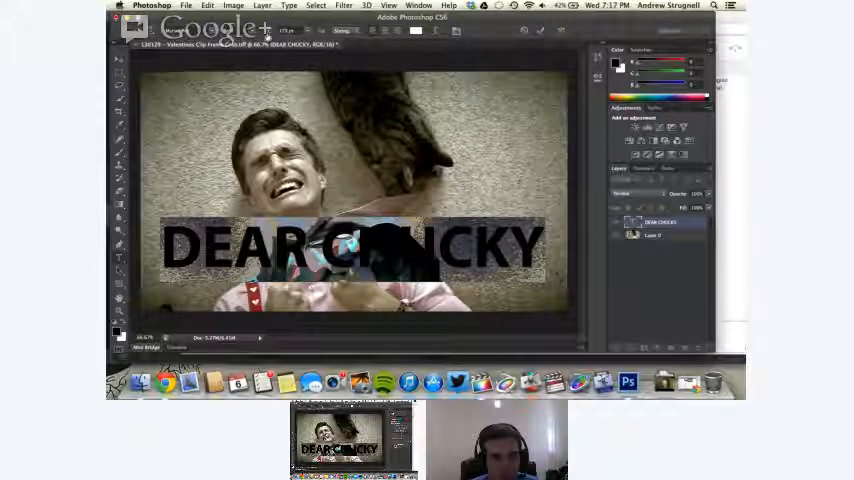
Step: Pick a much larger point size for the DEAR CHUCKY title from the font size list
left_click(305, 39)
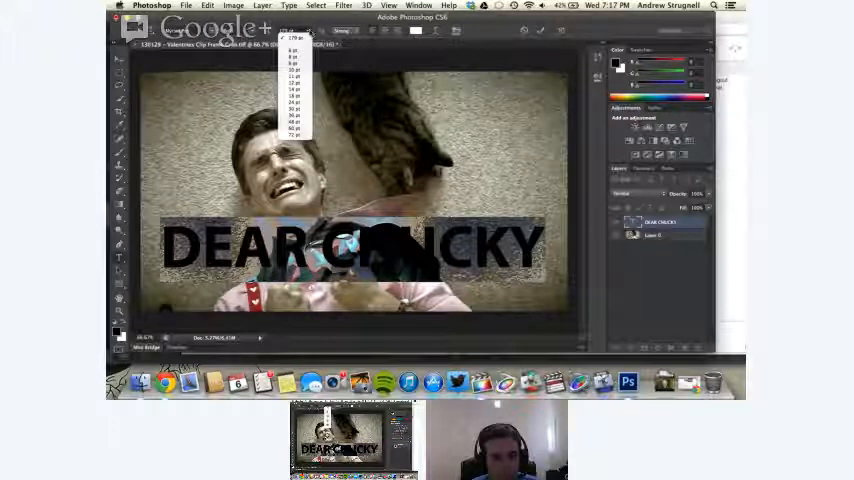
left_click(290, 35)
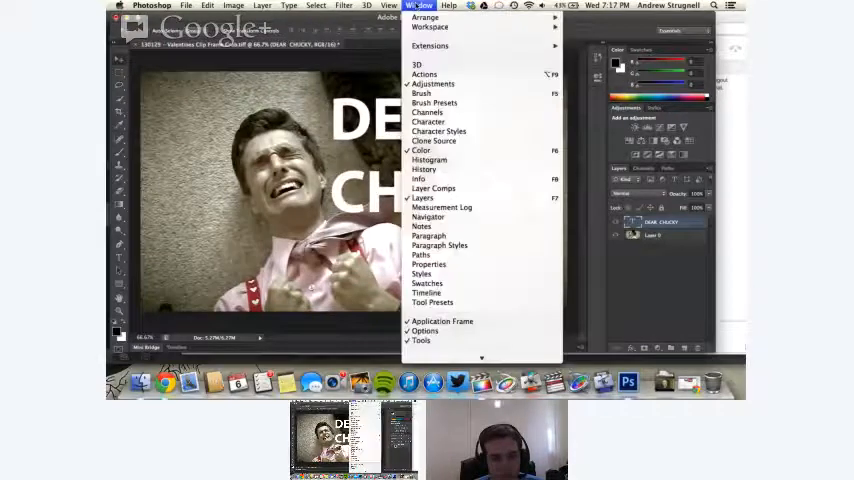
mouse_move(428, 121)
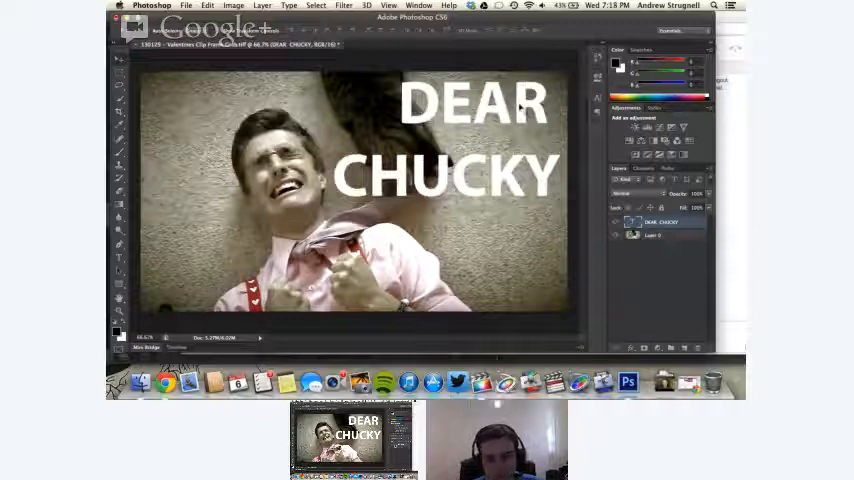
mouse_move(529, 158)
type(".")
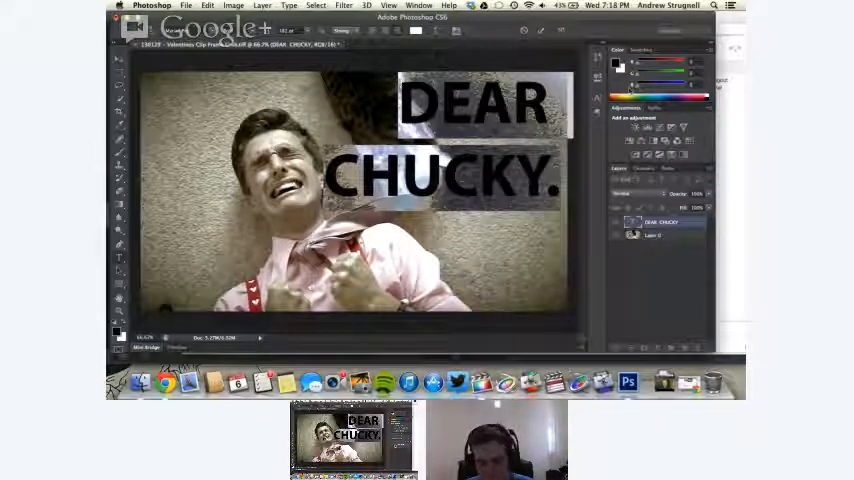
Step: Commit the 'DEAR CHUCKY.' text edit and position the title on the photo
left_click(408, 6)
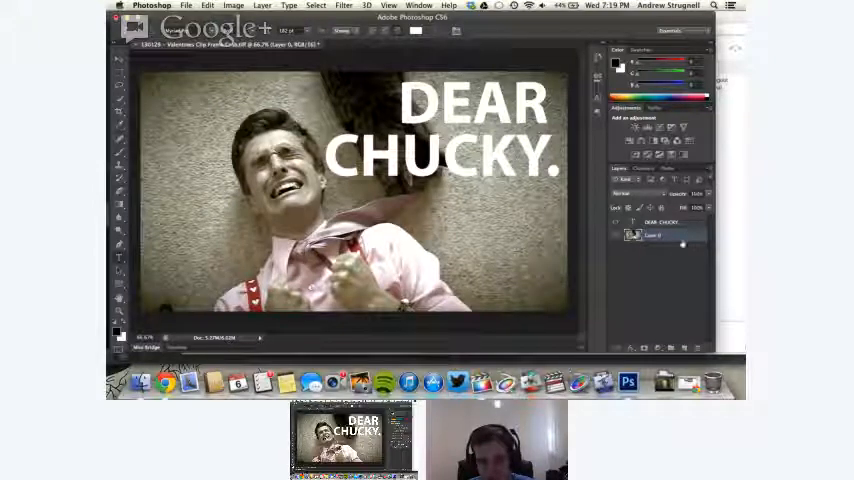
mouse_move(685, 222)
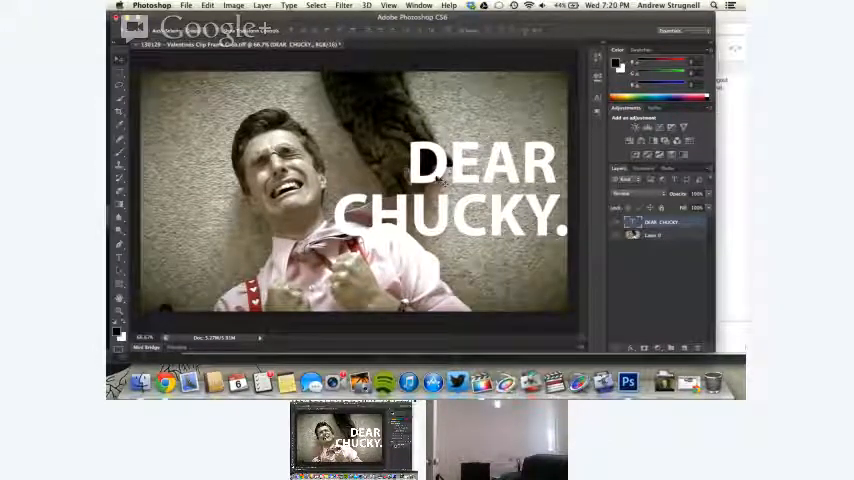
Step: Scale Layer 0, the background photo, and apply the transformation
left_click(660, 235)
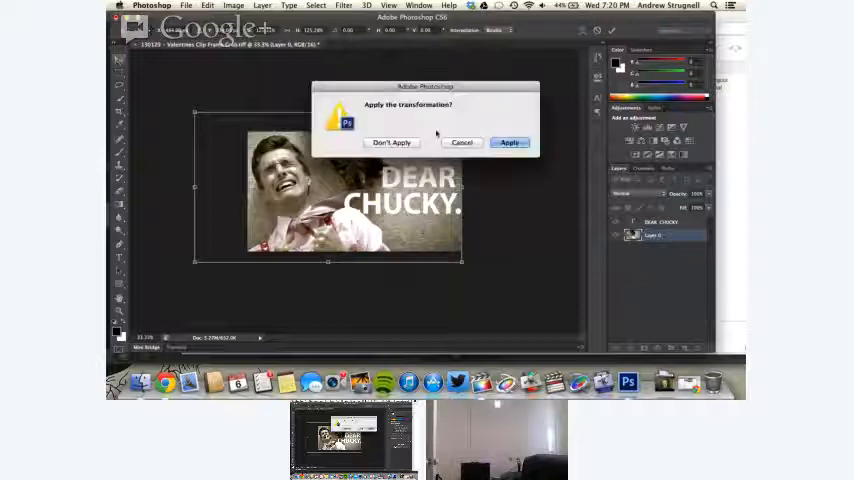
left_click(510, 142)
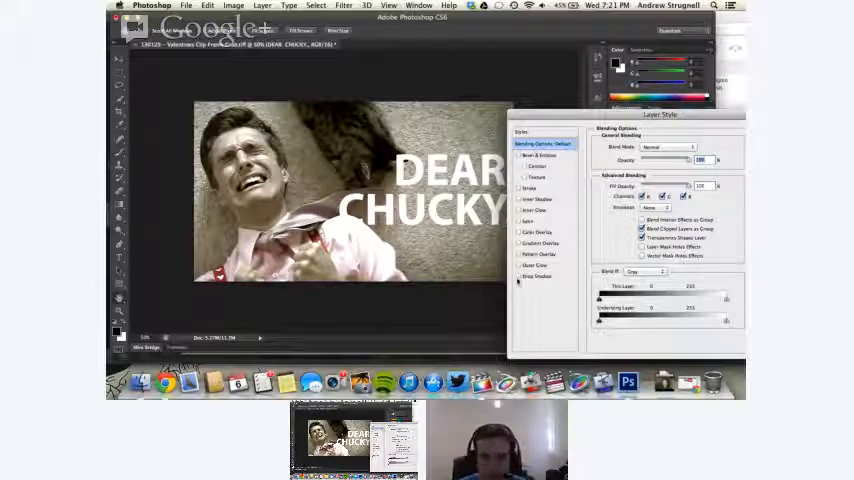
Step: Enable Drop Shadow in the title layer's Layer Style
left_click(537, 276)
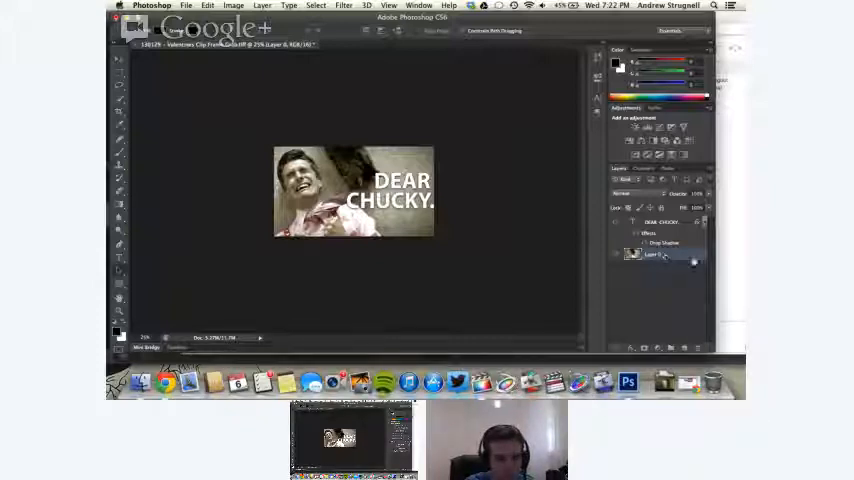
Step: Bring up Image > Adjustments for the background photo layer
left_click(268, 5)
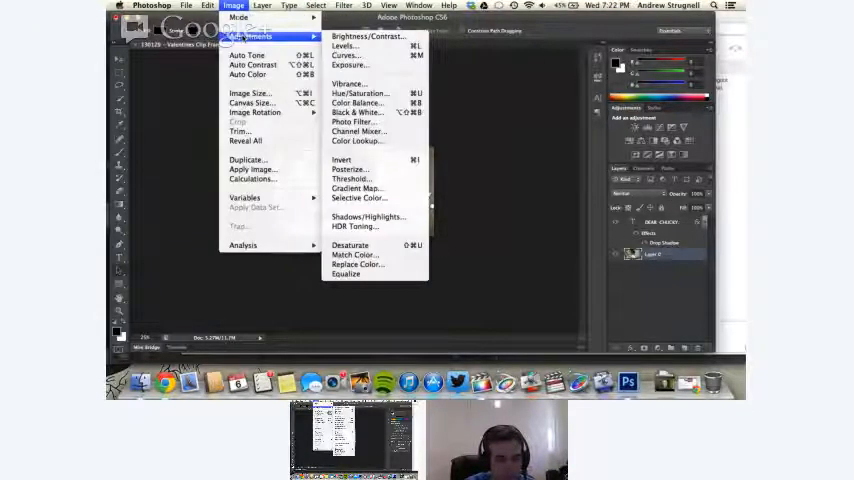
mouse_move(344, 46)
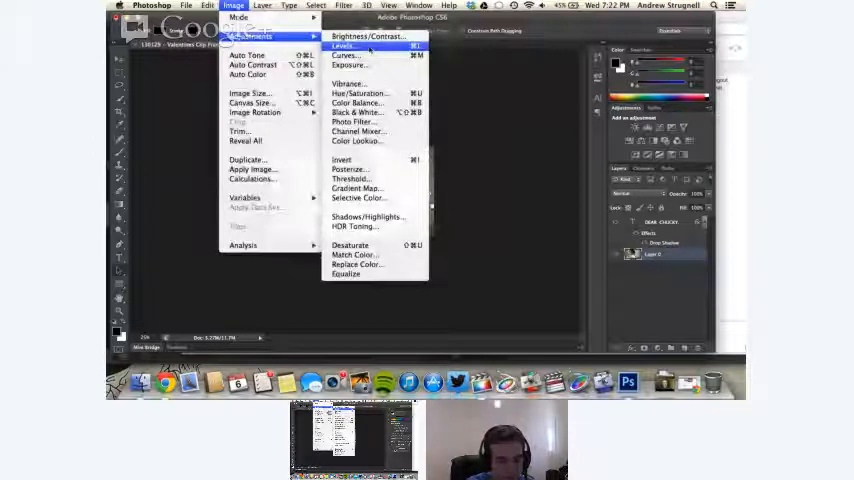
Step: Apply a Curves adjustment with a steepened mid-point curve to brighten the photo
left_click(344, 47)
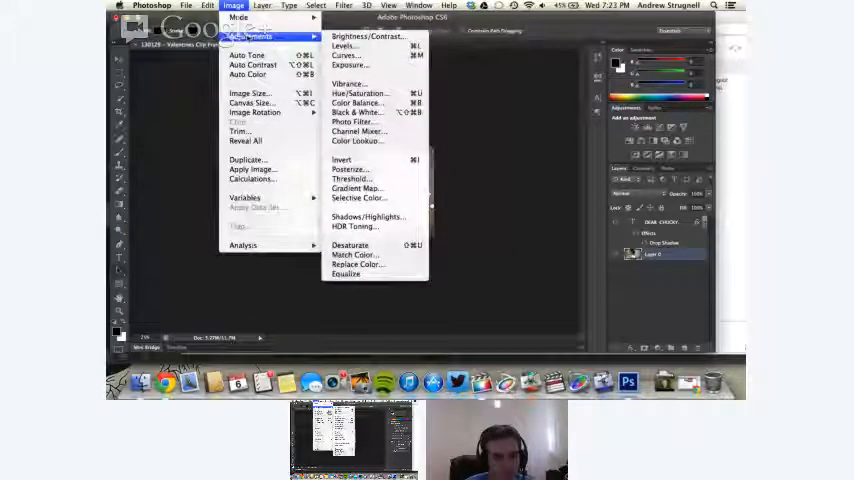
mouse_move(345, 46)
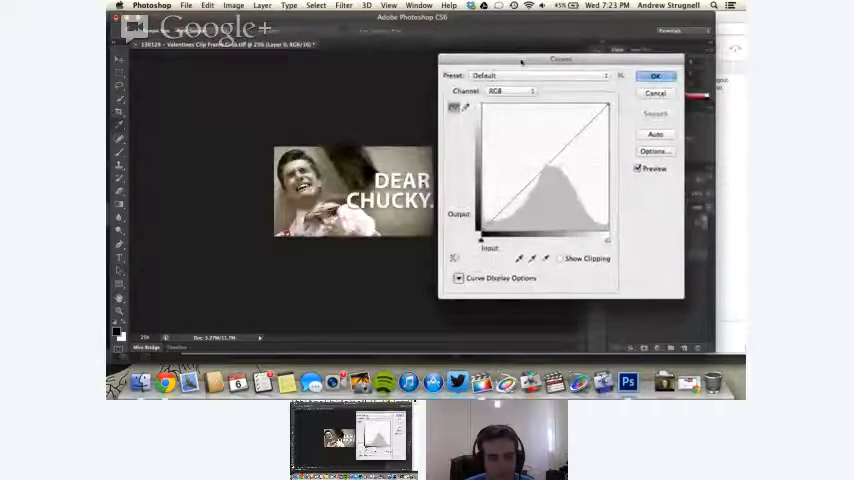
left_click(238, 5)
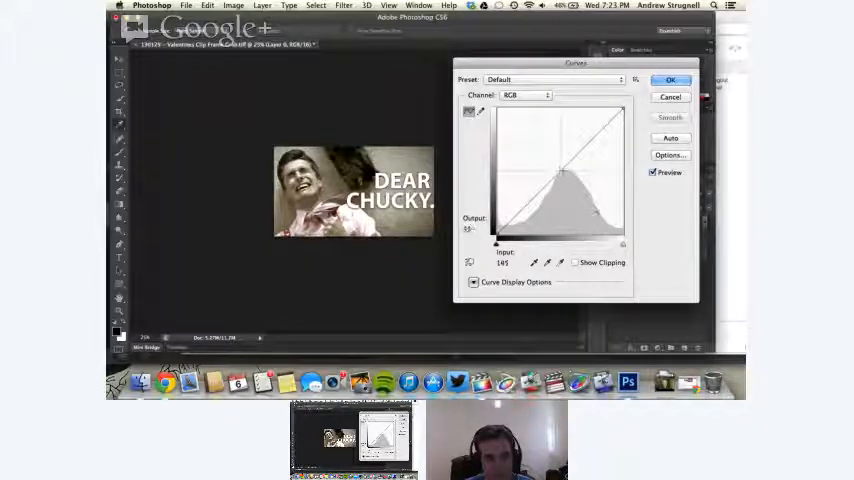
left_click_drag(563, 172, 581, 184)
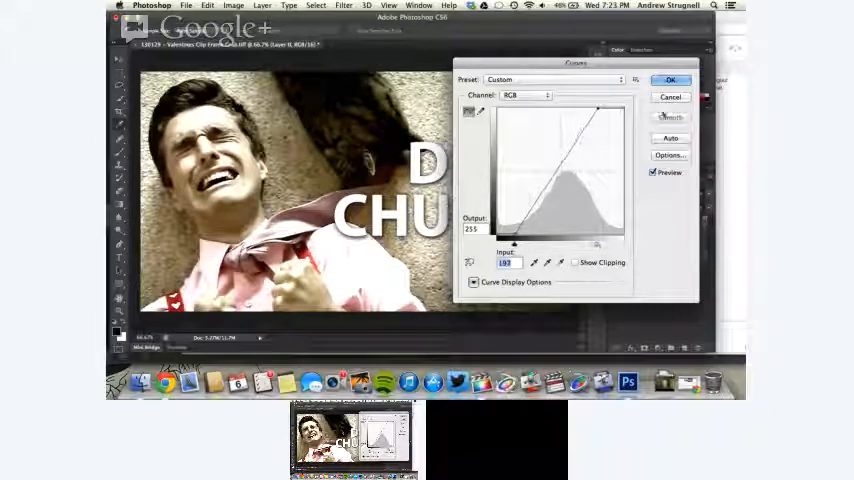
left_click(671, 80)
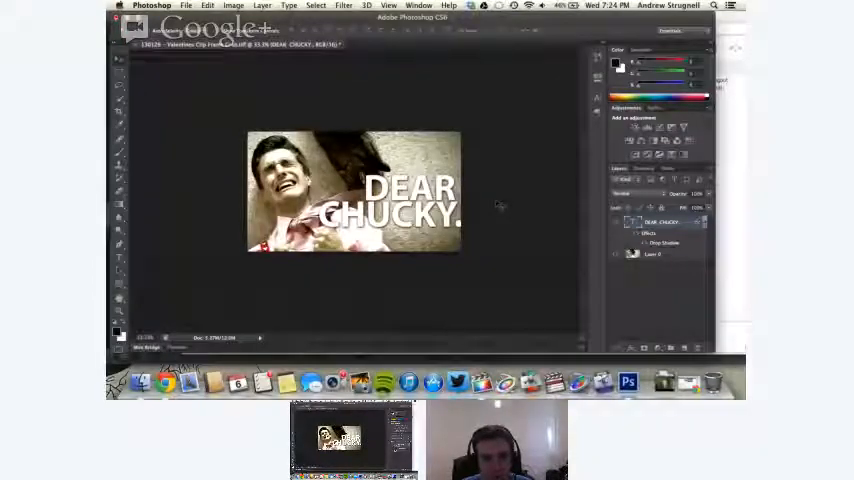
Step: Start Save As with Photoshop chosen as the file format
key("cmd+shift+s")
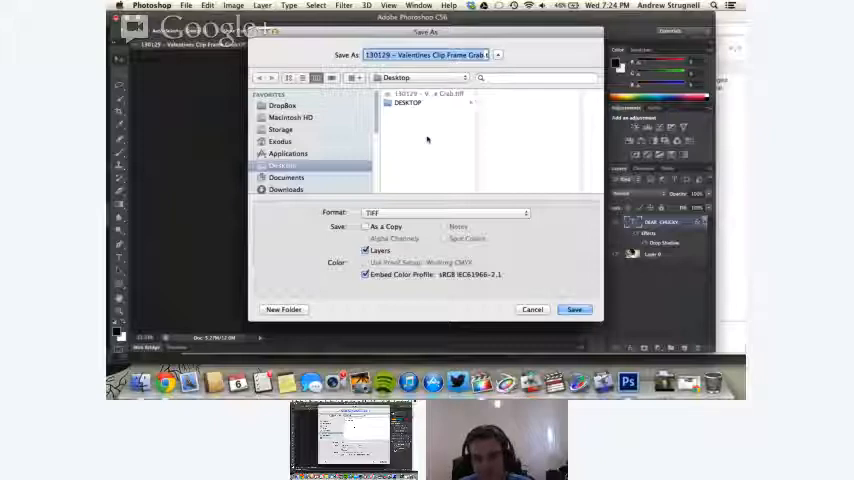
left_click(443, 212)
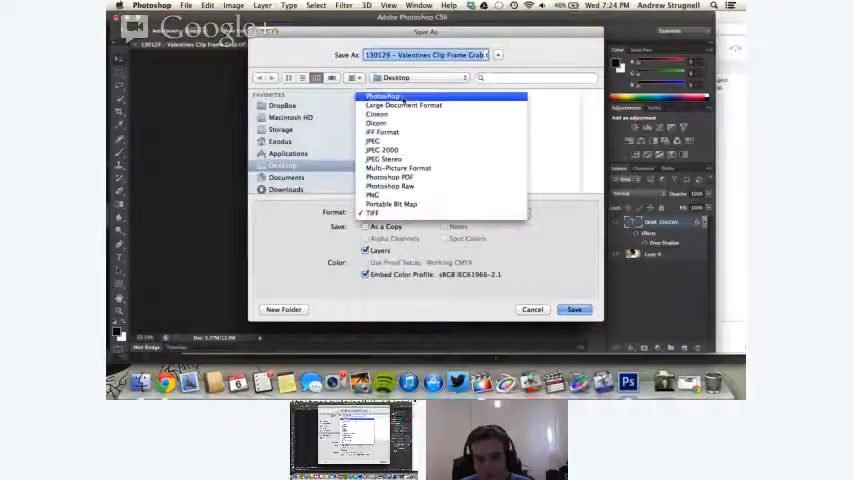
left_click(381, 96)
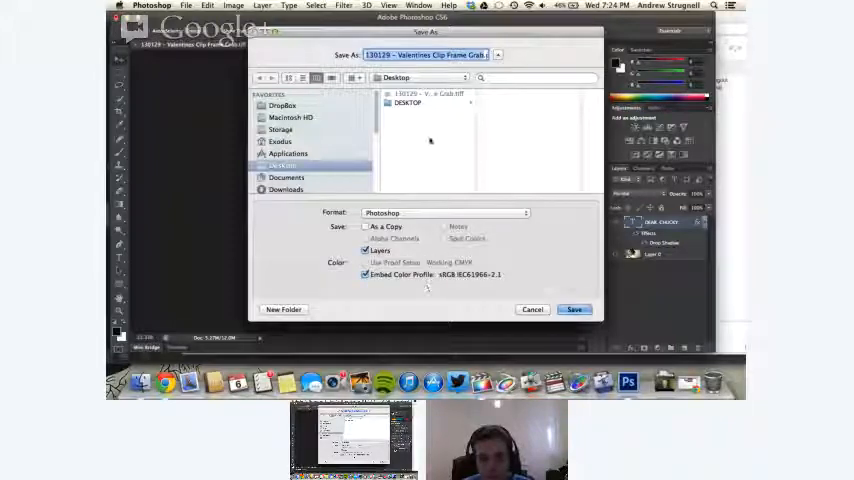
Step: Create a new YouTube Thumbnails folder, then cancel the save
left_click(283, 309)
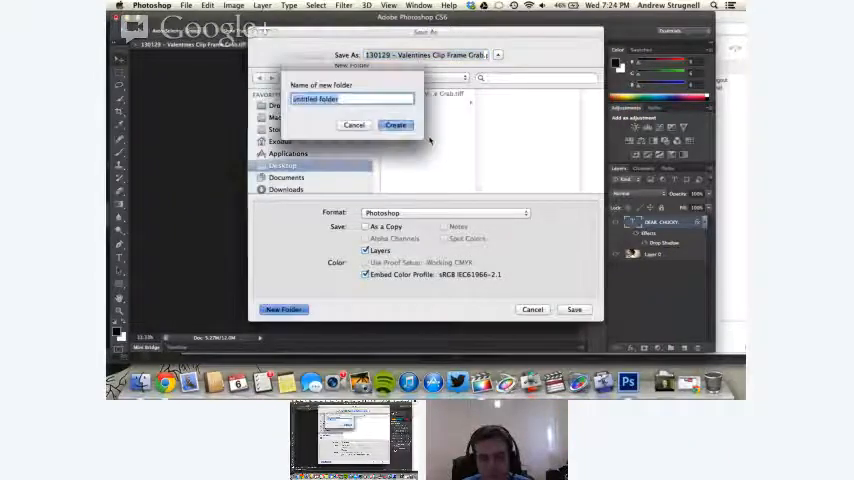
type("YouTube Thum")
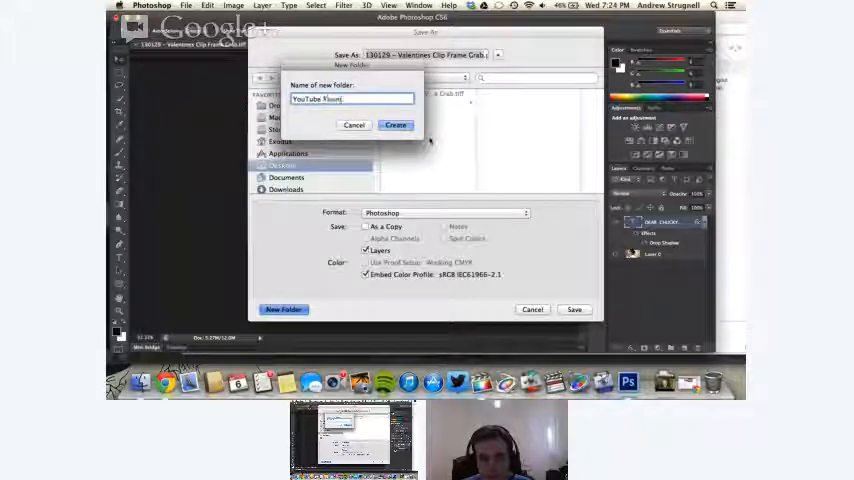
left_click(395, 124)
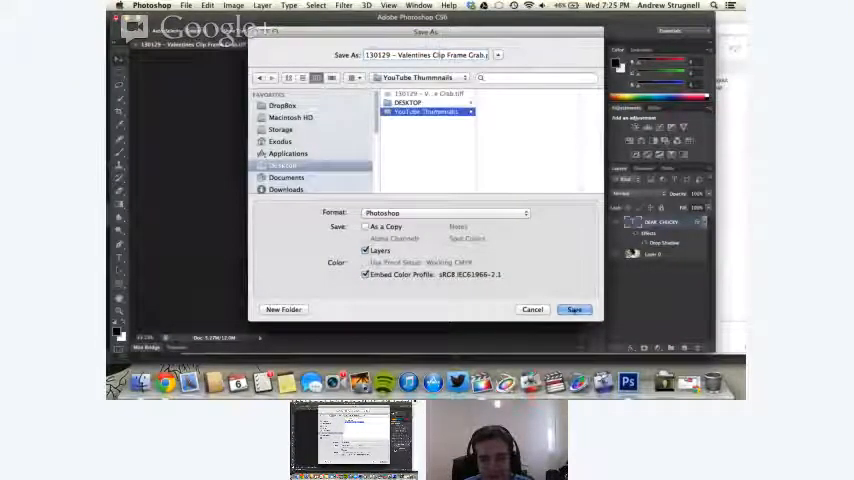
left_click(574, 309)
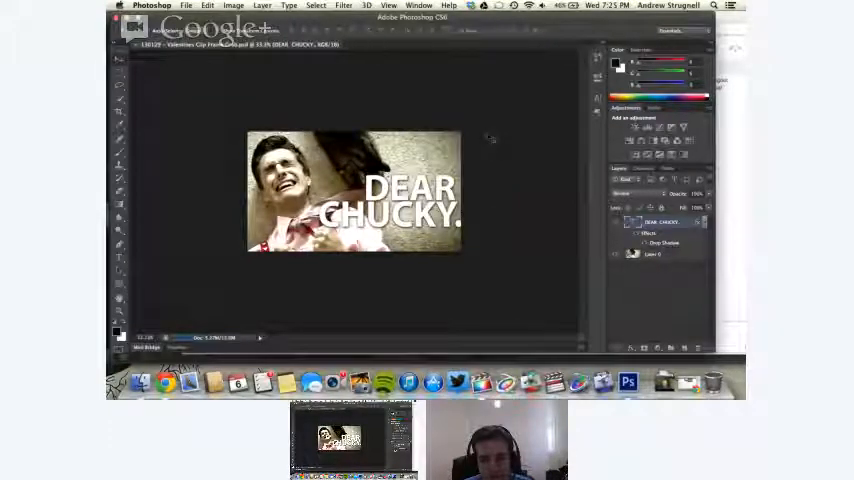
Step: Start File > Save As and choose PNG as the file format
left_click(182, 7)
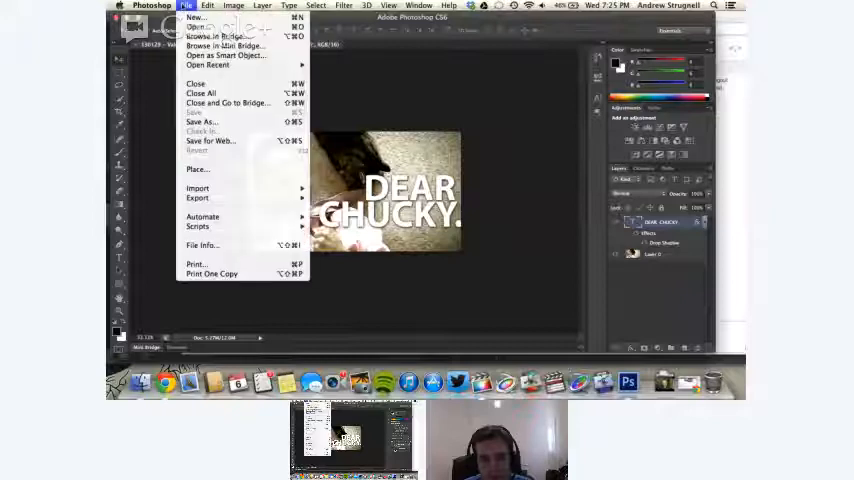
left_click(201, 121)
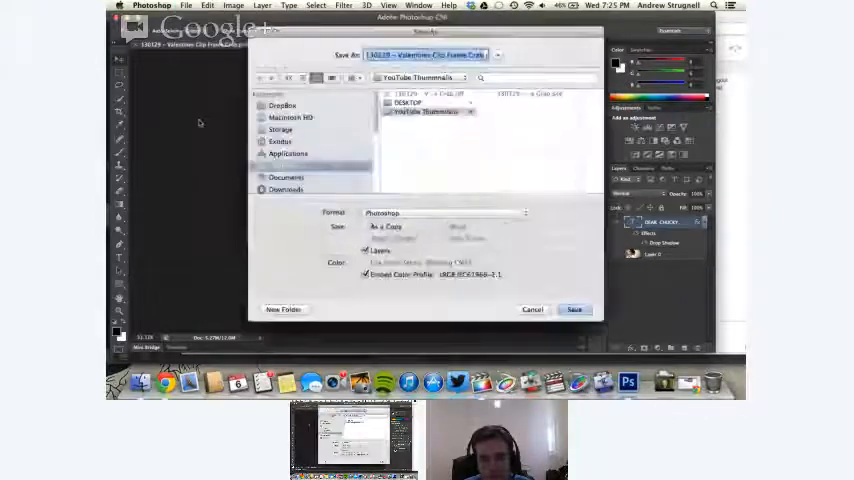
left_click(440, 212)
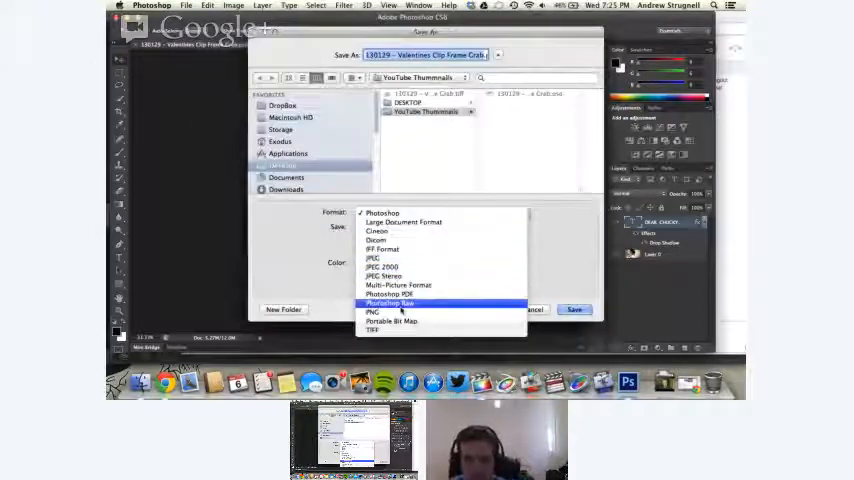
left_click(372, 312)
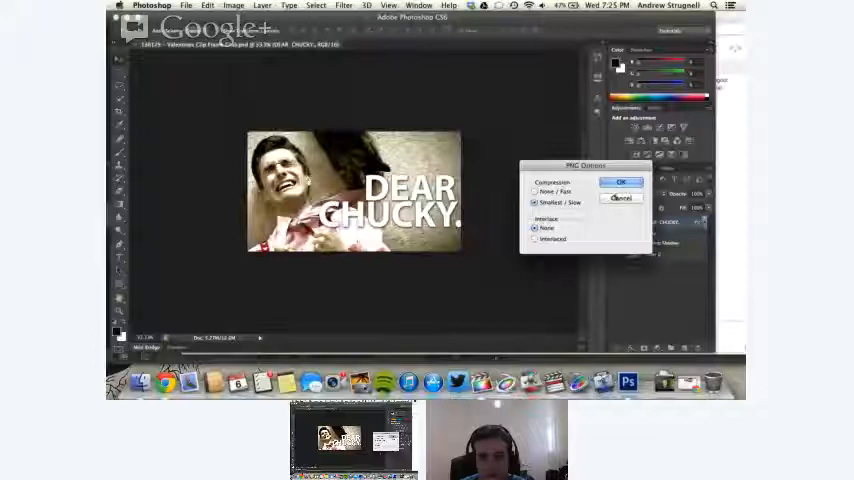
left_click(619, 182)
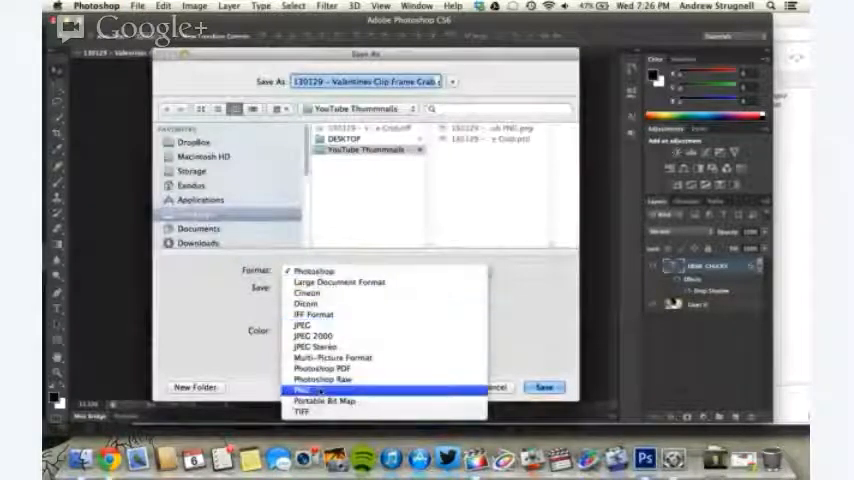
Step: Save a PNG copy and accept the default PNG compression options
left_click(297, 380)
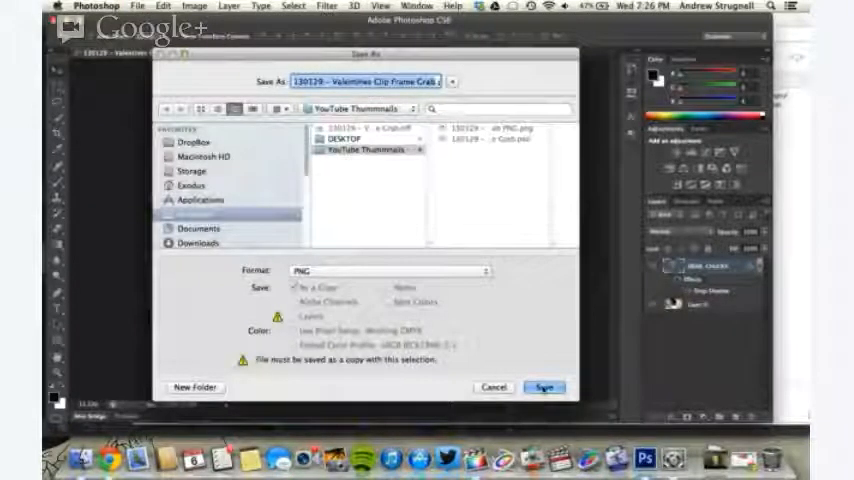
left_click(545, 386)
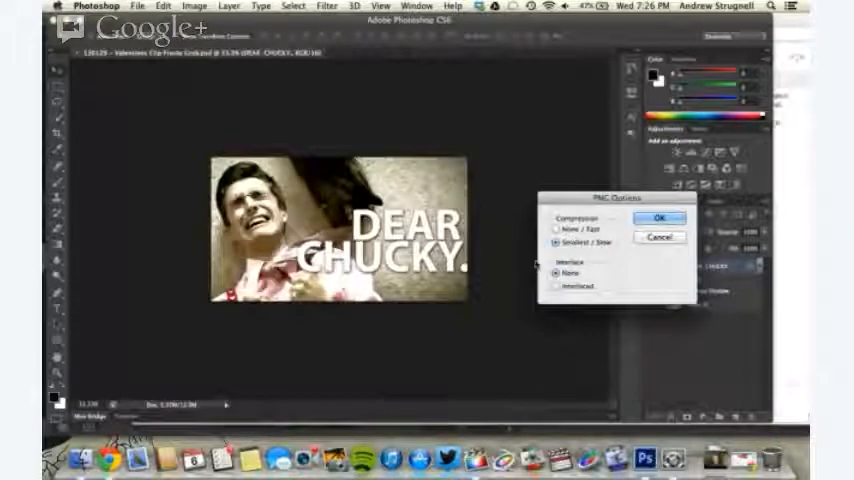
left_click(656, 218)
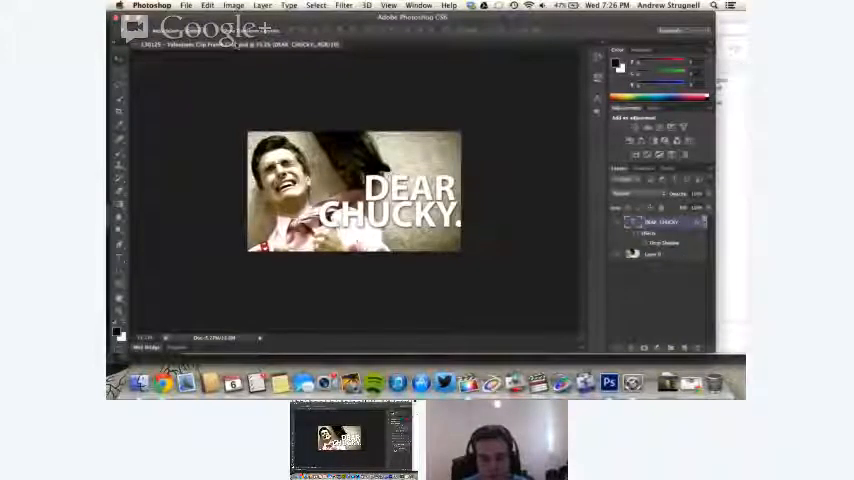
Step: Resize the image to 700 pixels wide in Image Size, keeping proportions
left_click(235, 5)
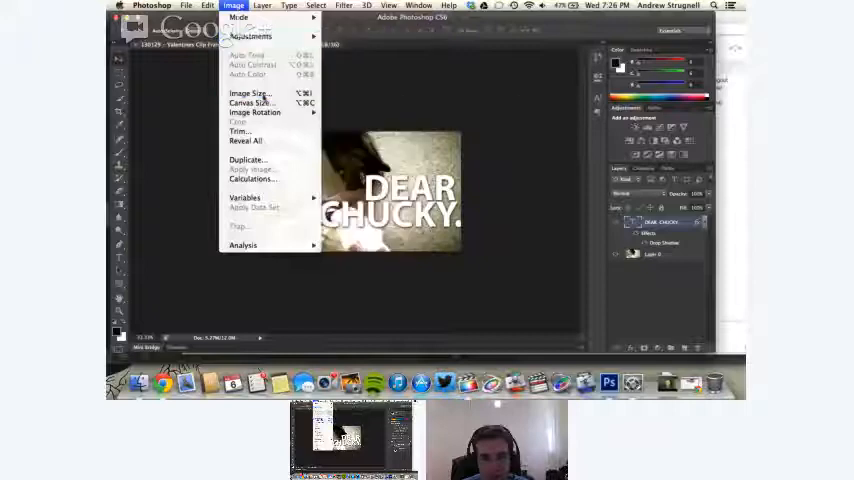
left_click(246, 92)
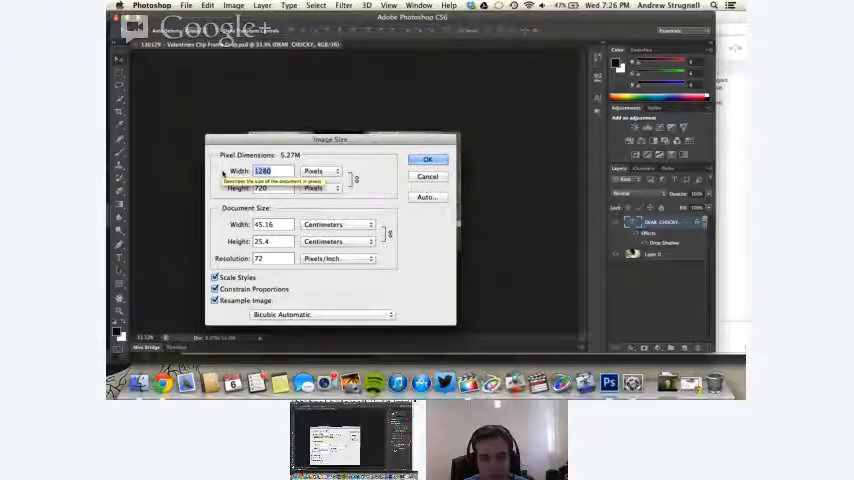
type("700")
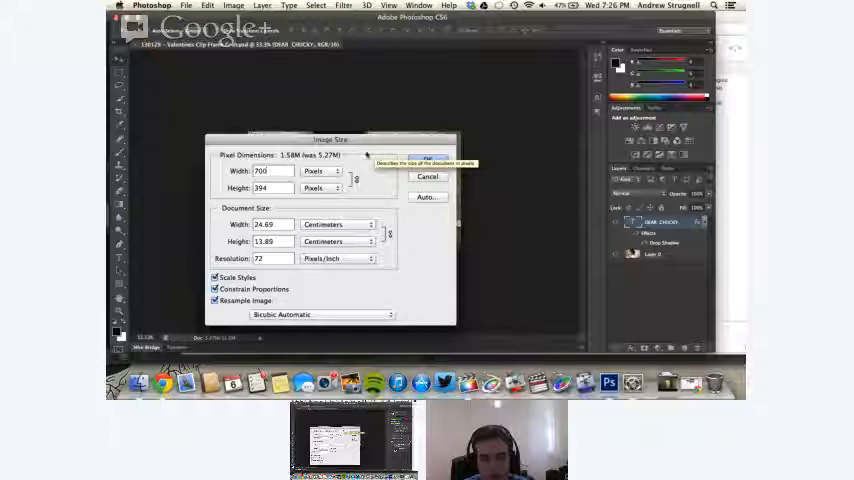
mouse_move(428, 159)
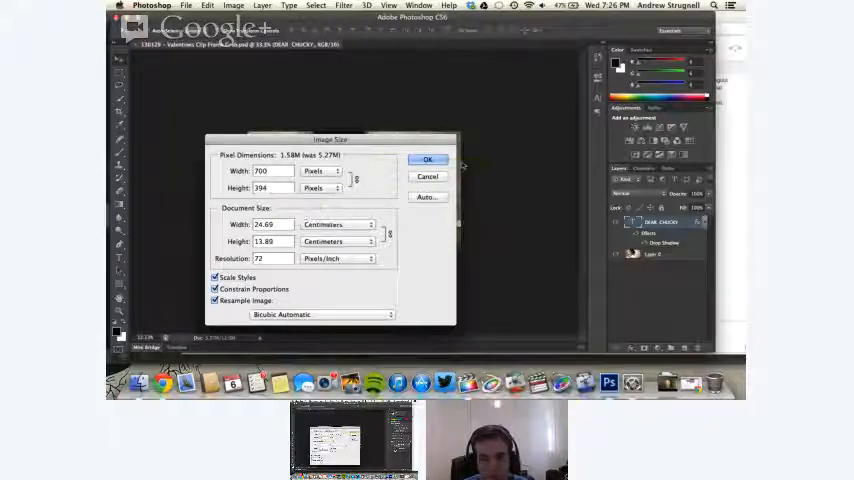
left_click(428, 159)
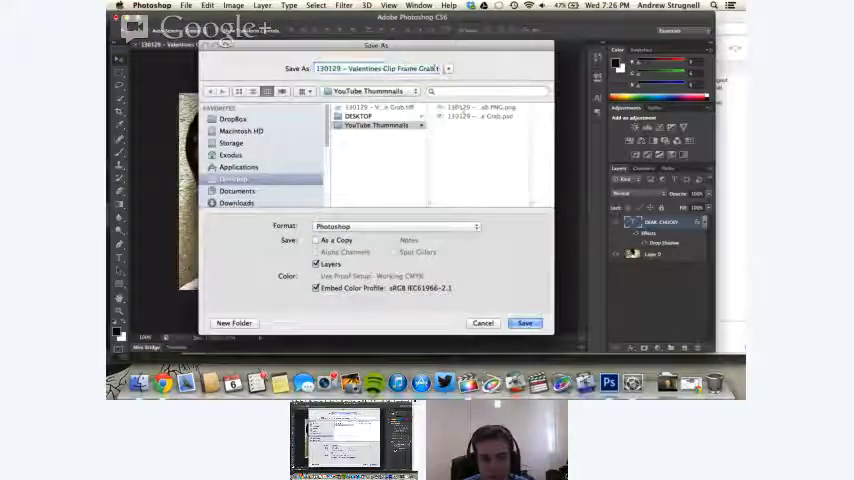
Step: Save the resized 700-pixel thumbnail in PNG format
left_click(395, 225)
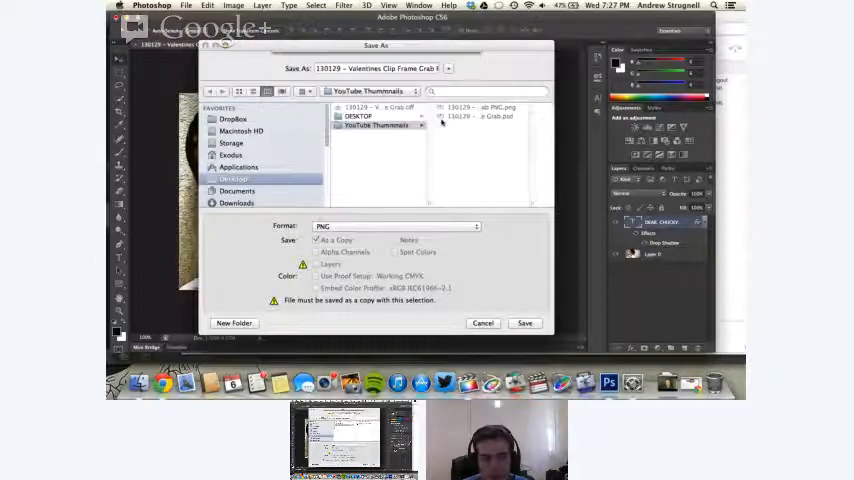
left_click(524, 322)
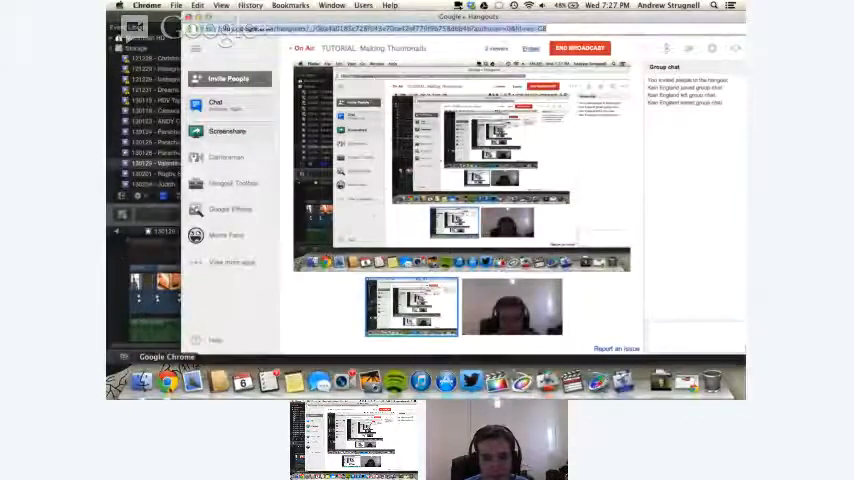
Step: In a new tab, go to the bookmarked YouTube channel's uploaded videos list
left_click(178, 7)
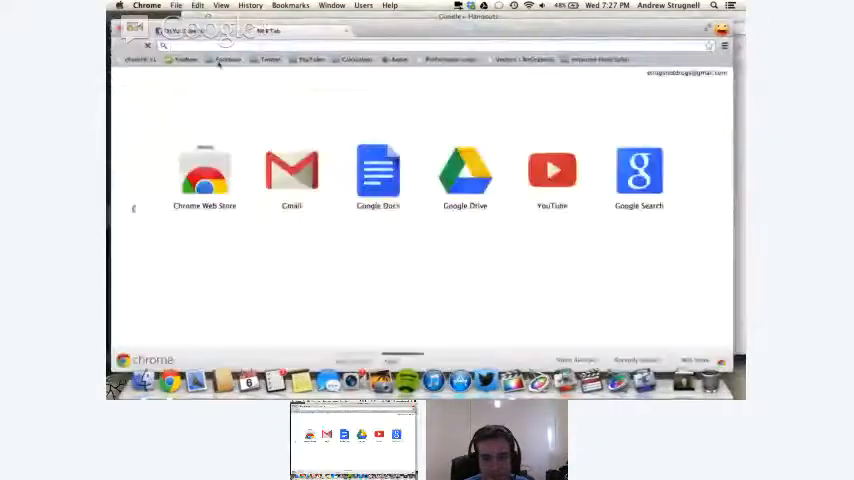
left_click(310, 59)
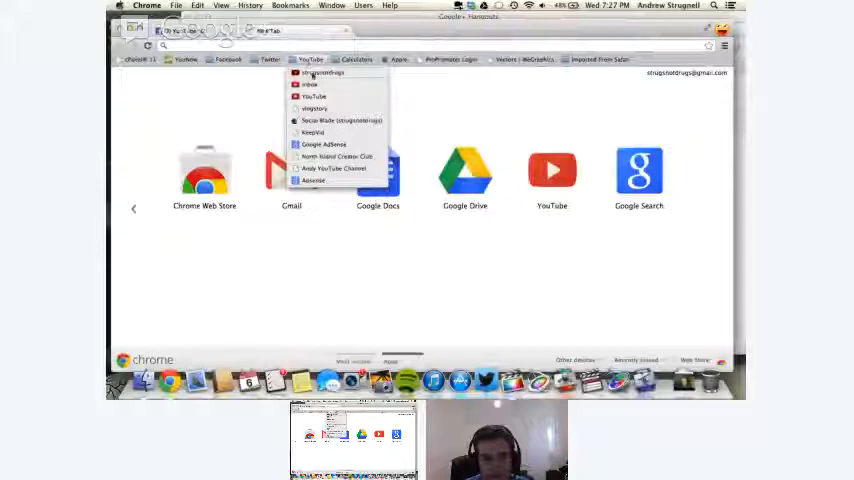
left_click(320, 72)
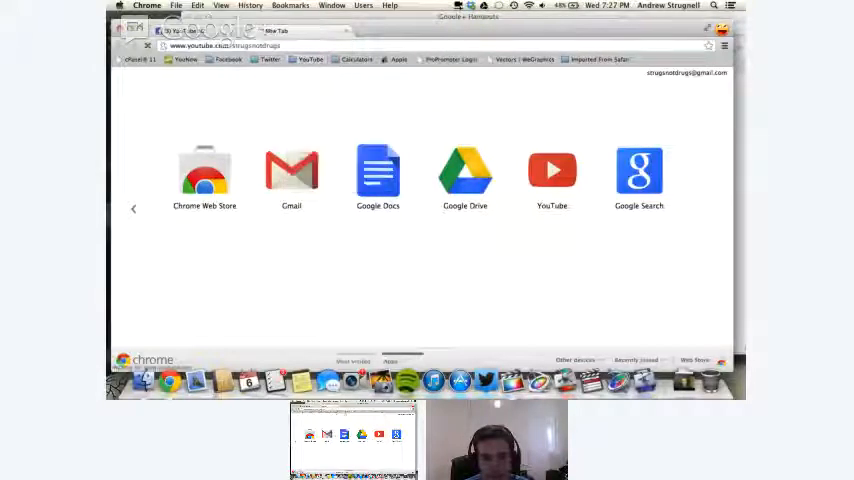
left_click(551, 178)
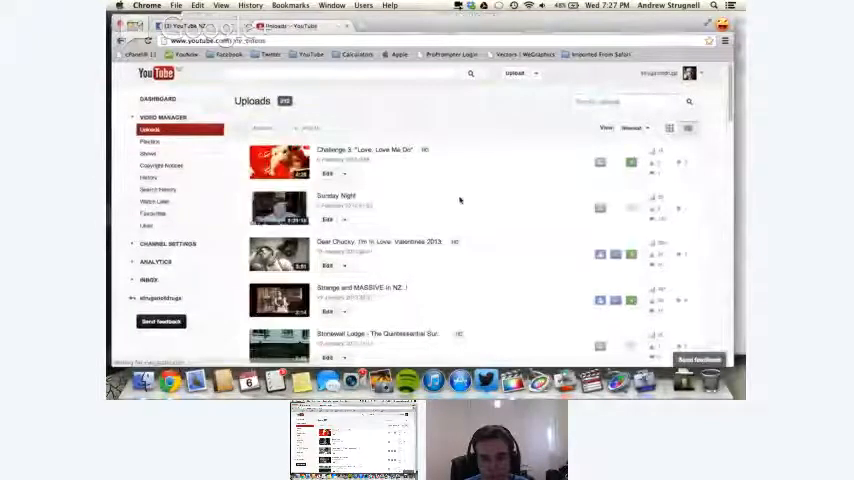
Step: Upload the resized PNG from the YouTube Thumbnails folder as the custom thumbnail
scroll("down", 3)
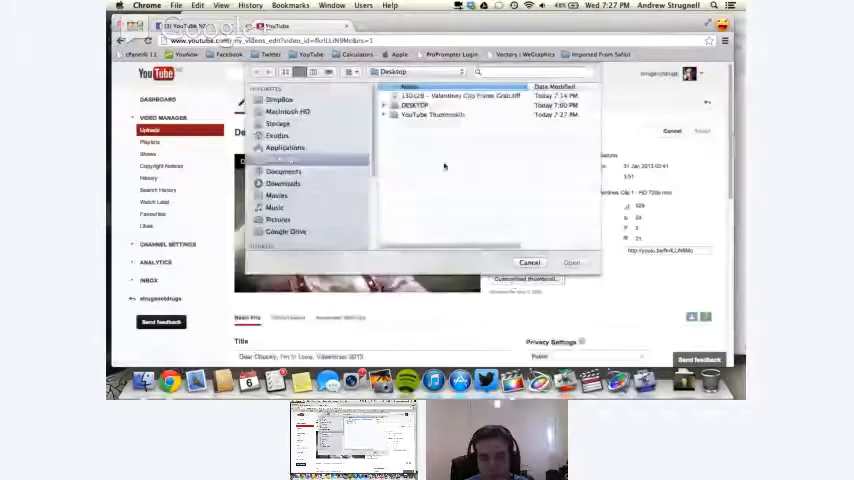
double_click(430, 114)
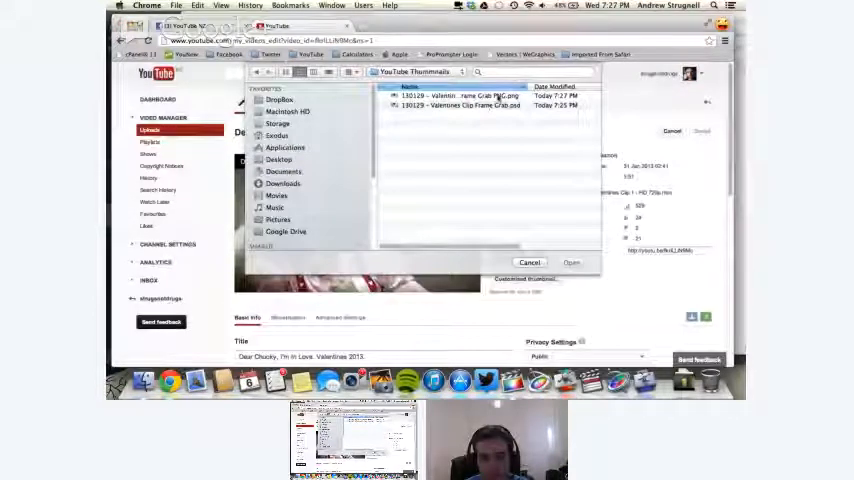
left_click(490, 95)
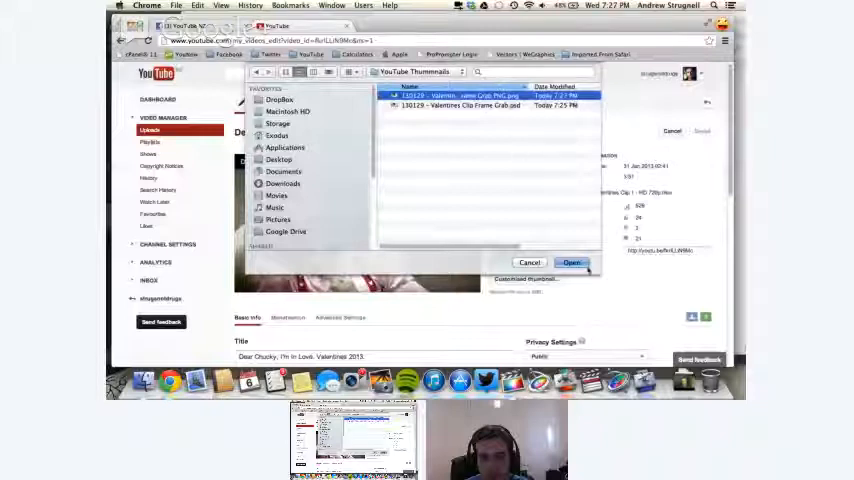
left_click(571, 262)
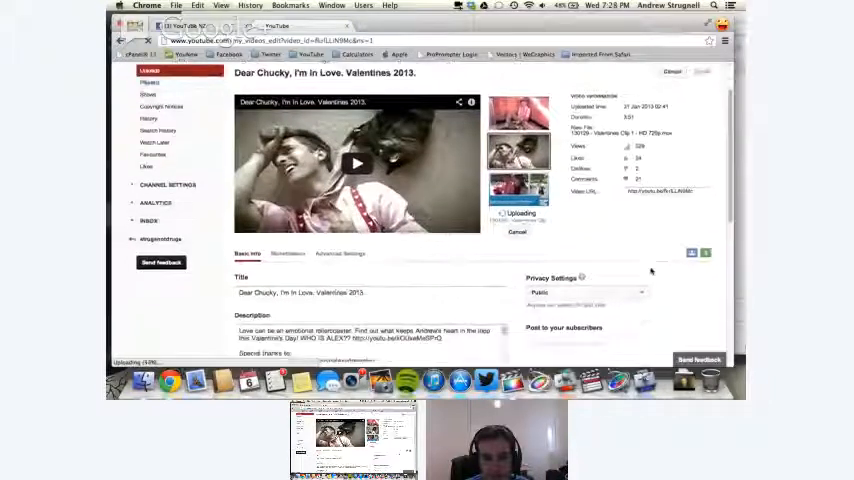
Step: Save the Dear Chucky video's changes with the new DEAR CHUCKY. thumbnail
scroll("down", 3)
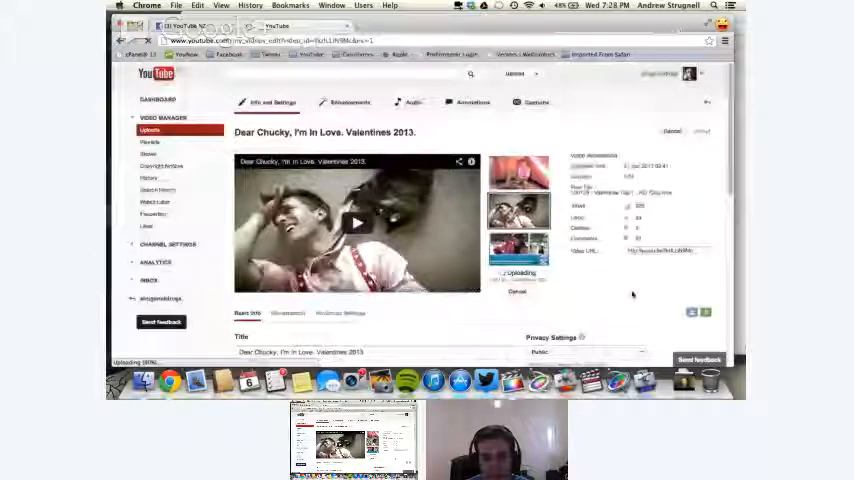
mouse_move(568, 128)
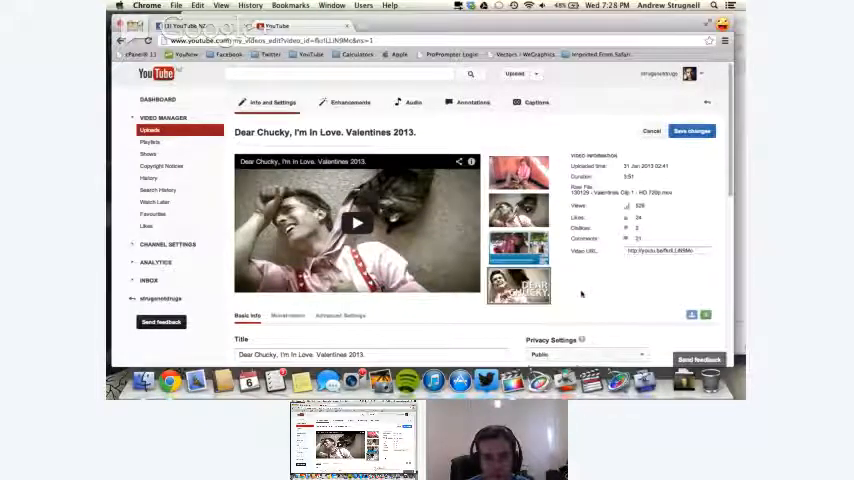
mouse_move(518, 285)
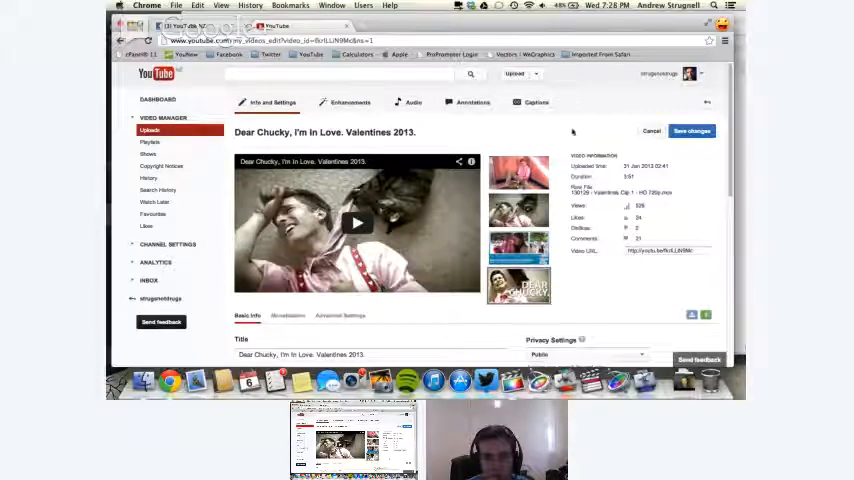
left_click(692, 131)
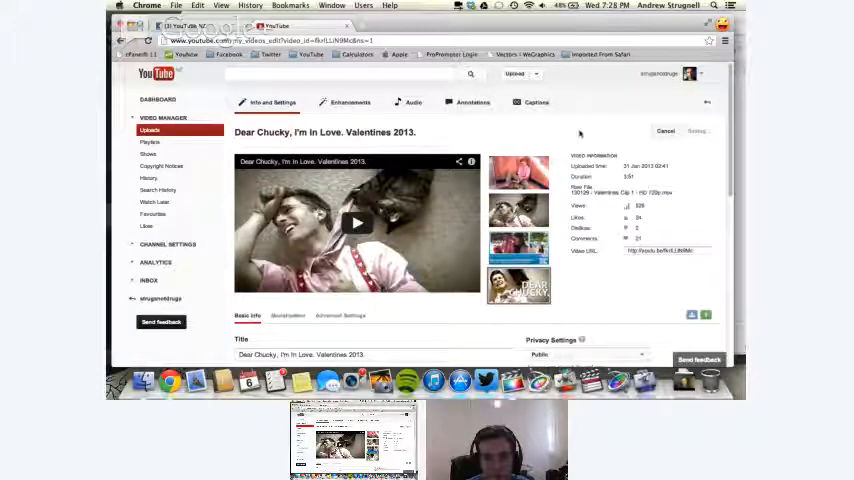